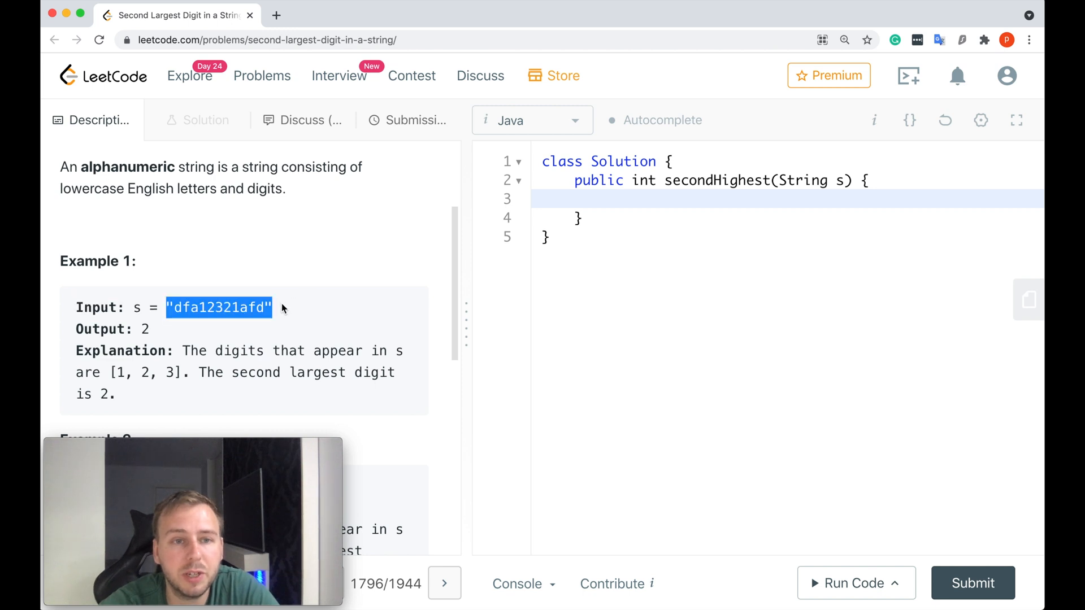
Review the problem examples, highlighting the example input string and the expected output -1.
double_click(219, 308)
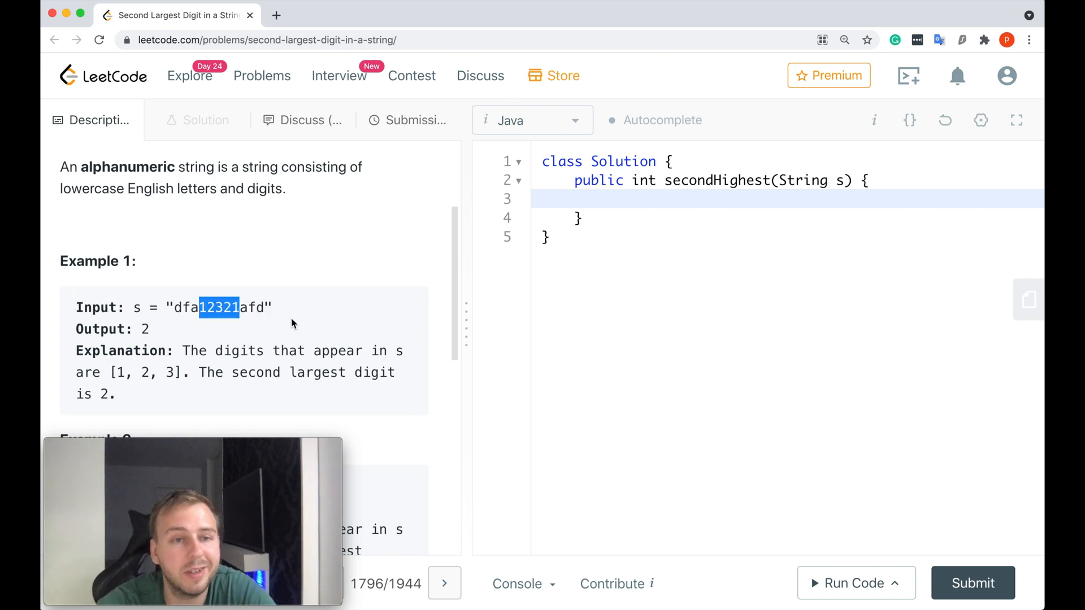
click(218, 307)
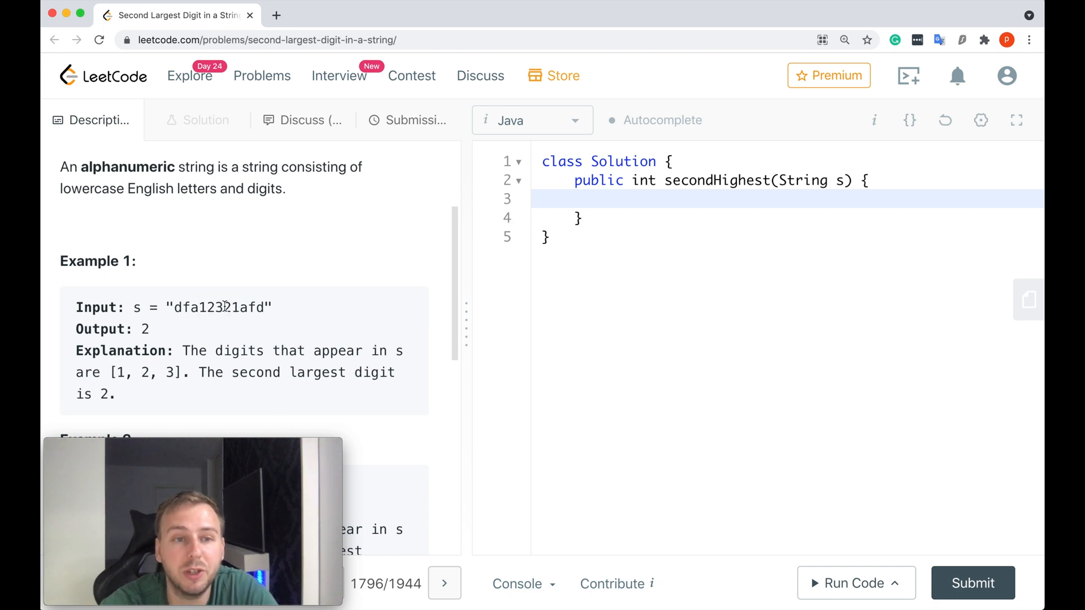
double_click(218, 307)
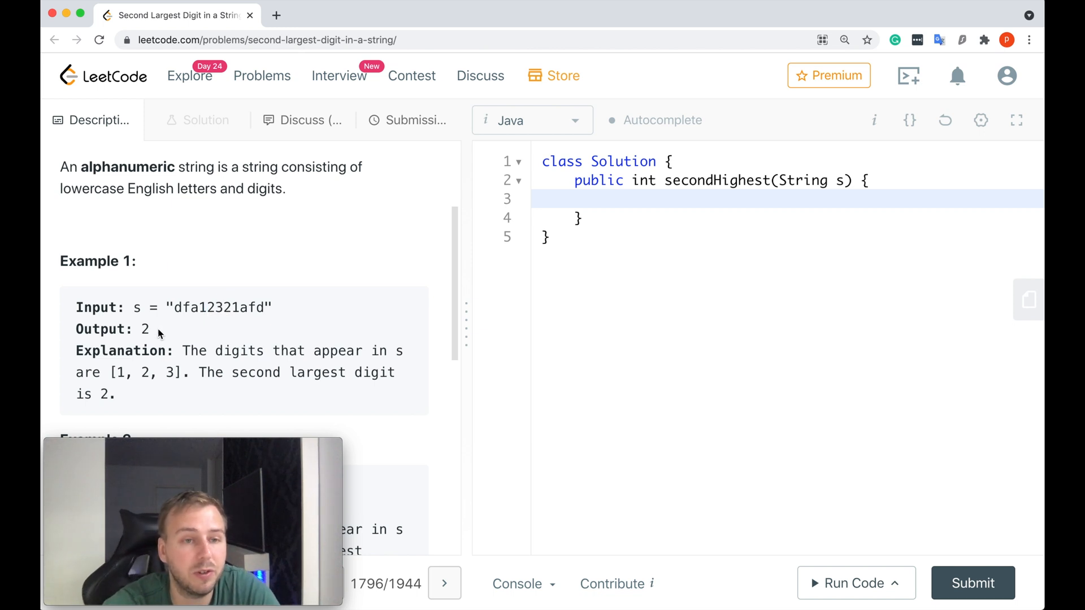
scroll(down, 3)
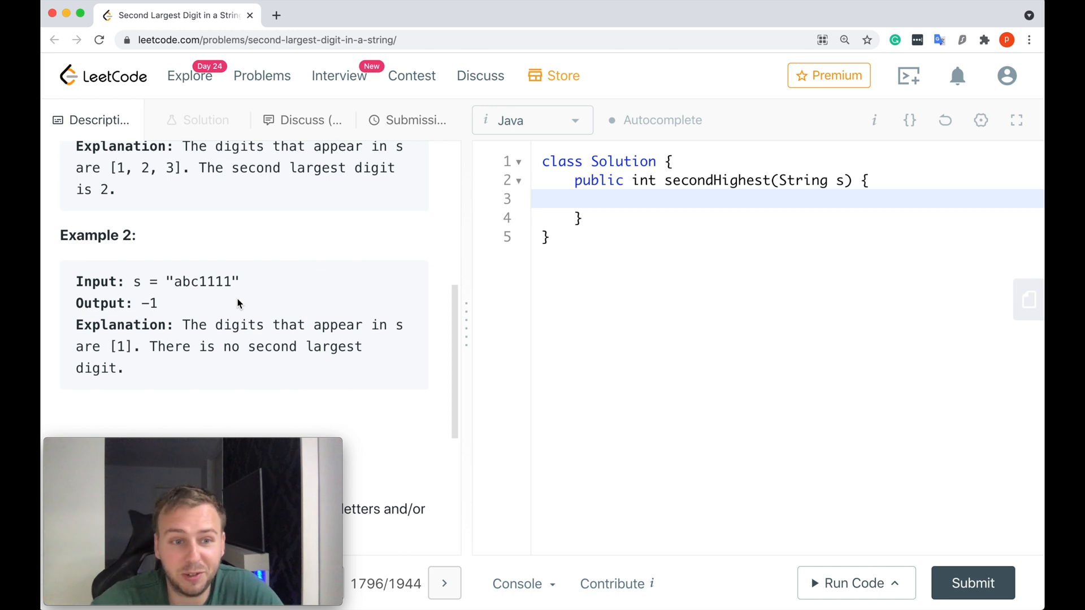
mouse_move(232, 304)
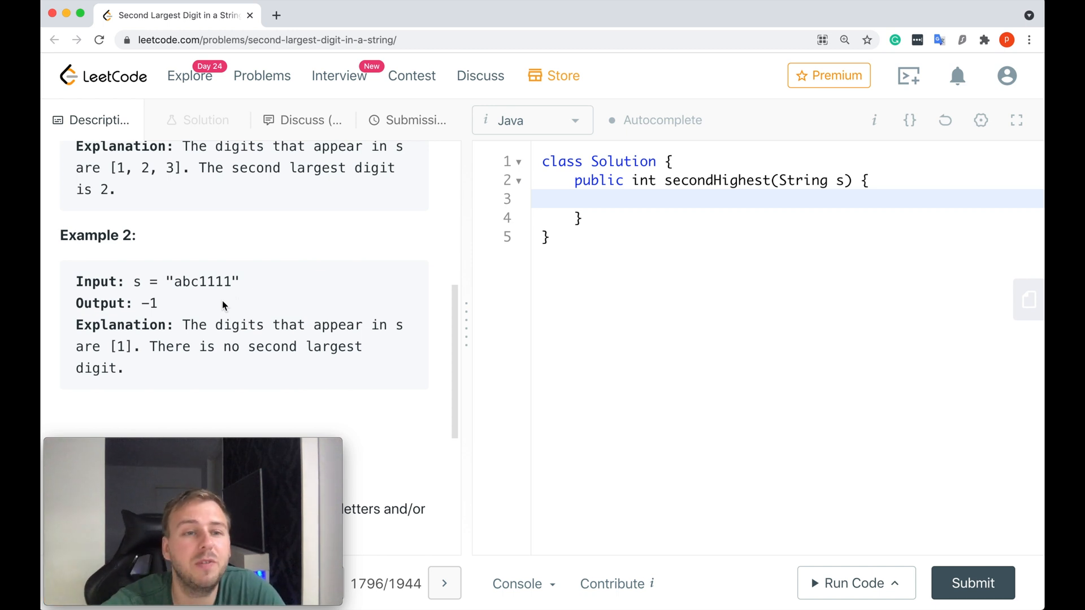
double_click(148, 302)
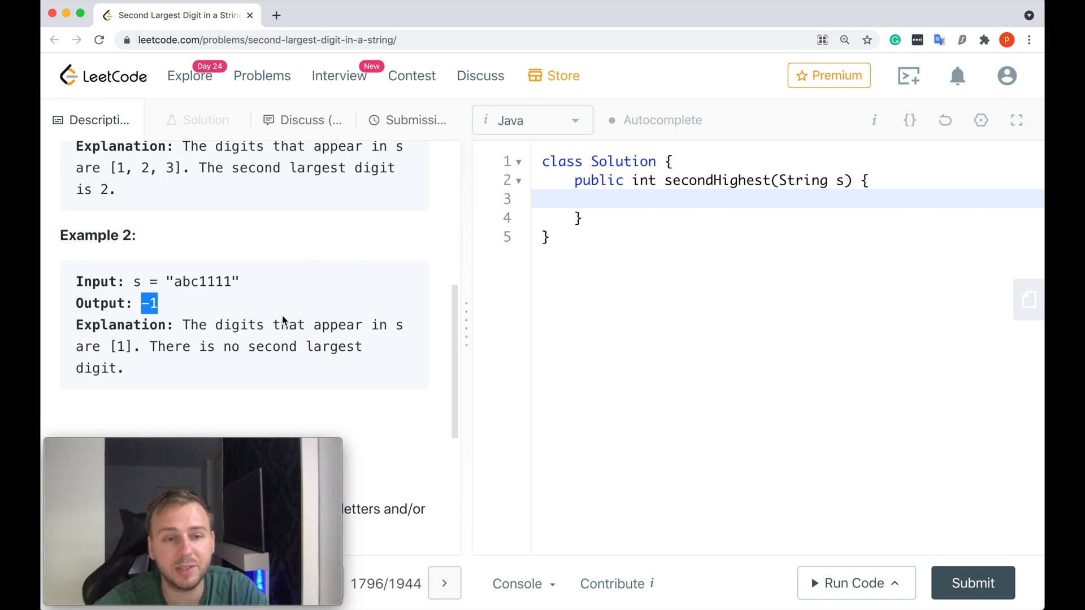
scroll(down, 3)
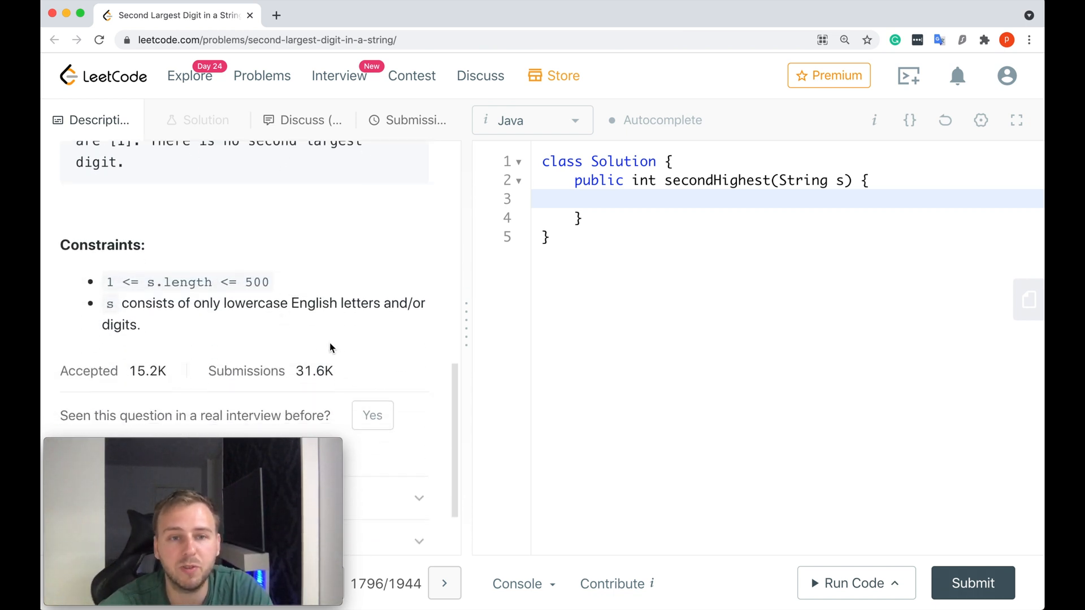
mouse_move(346, 374)
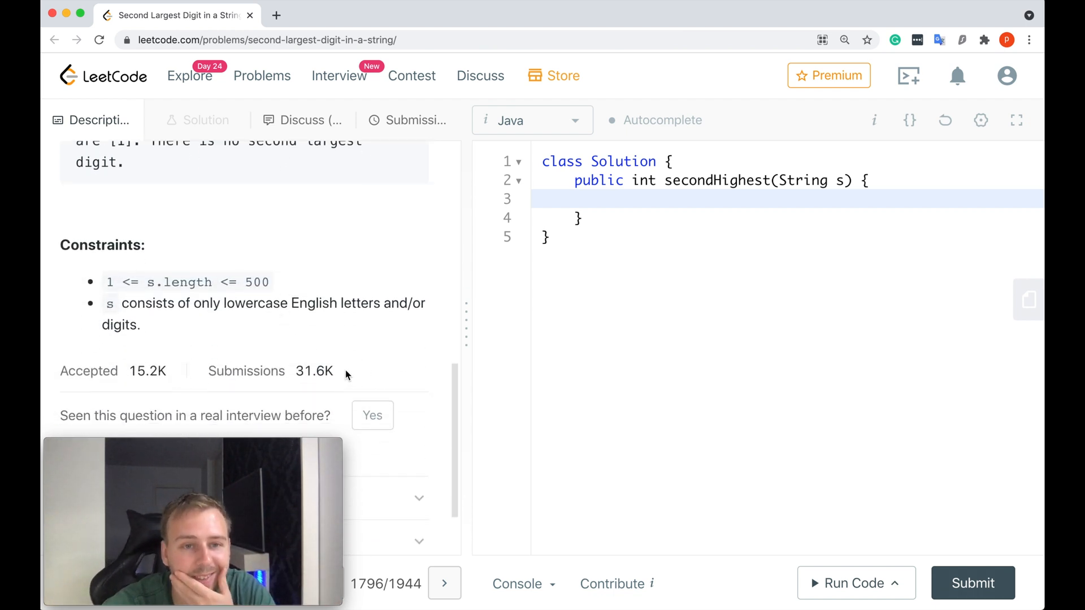
drag(126, 371, 332, 371)
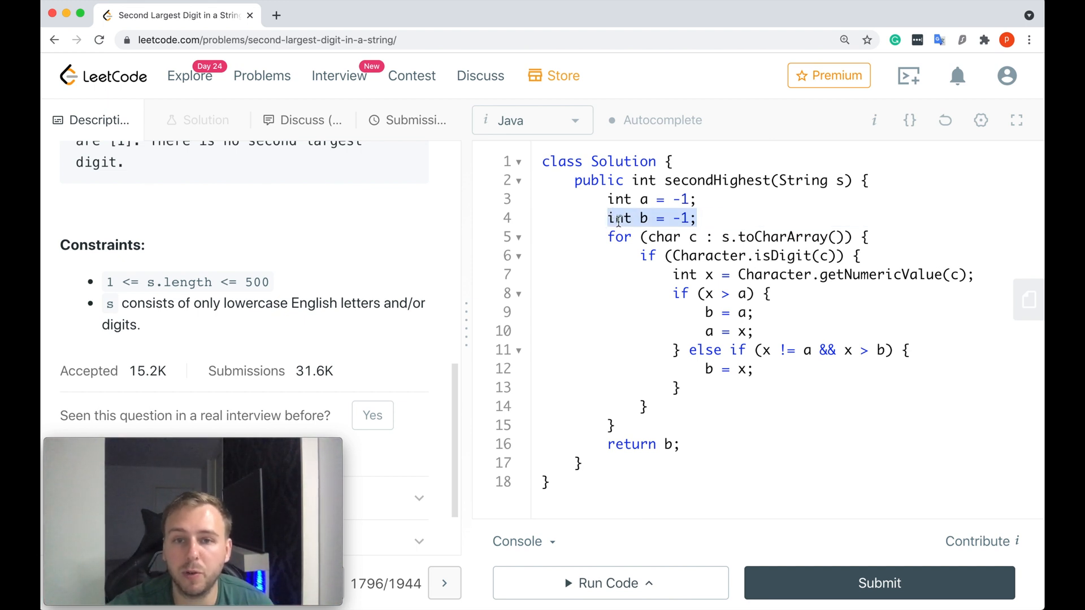
click(644, 444)
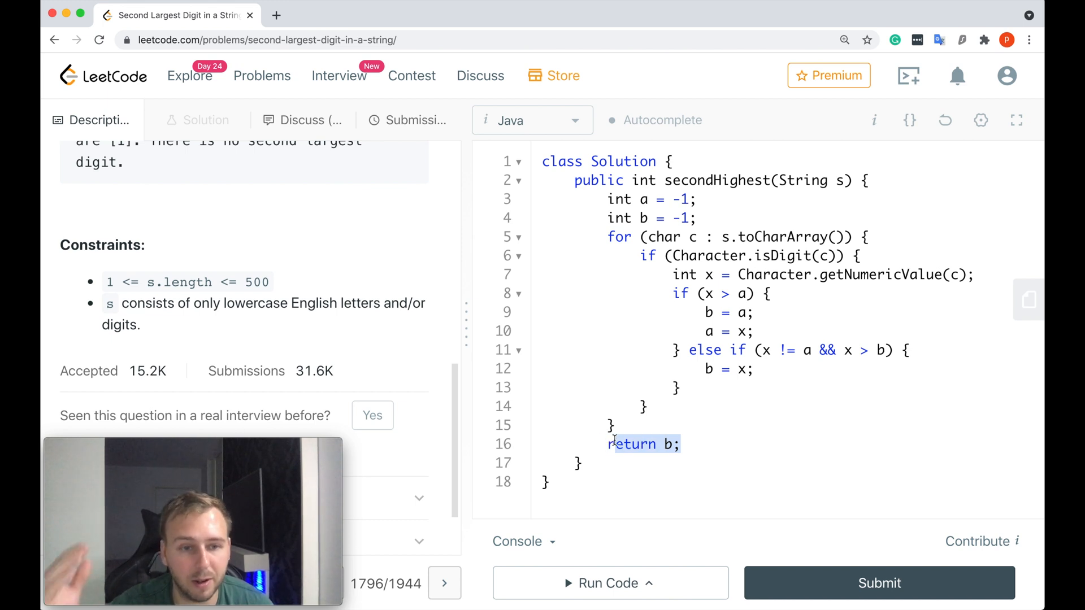
mouse_move(783, 113)
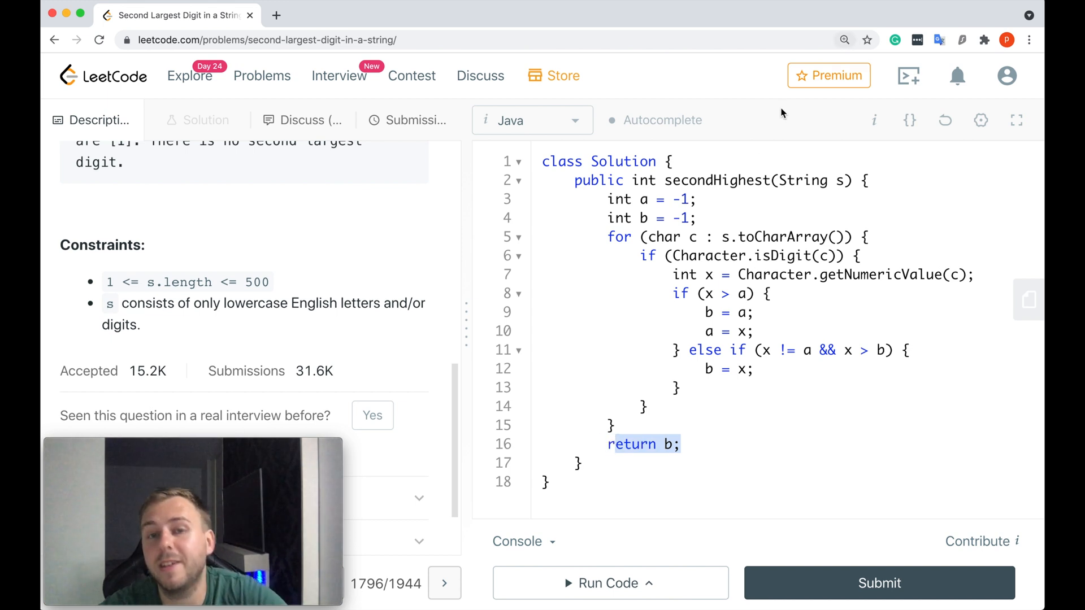
mouse_move(609, 235)
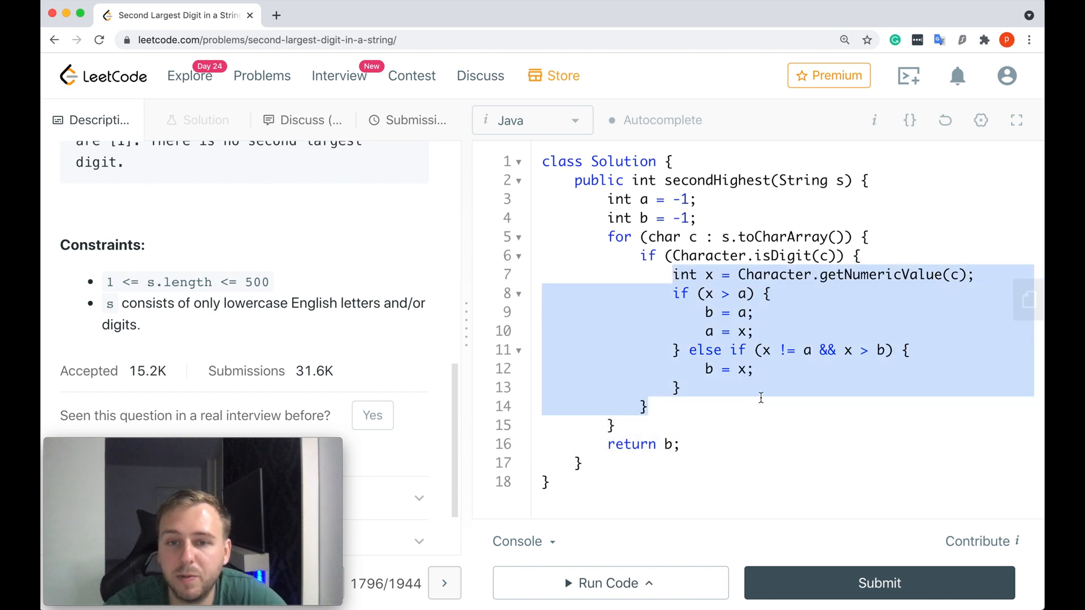
click(760, 274)
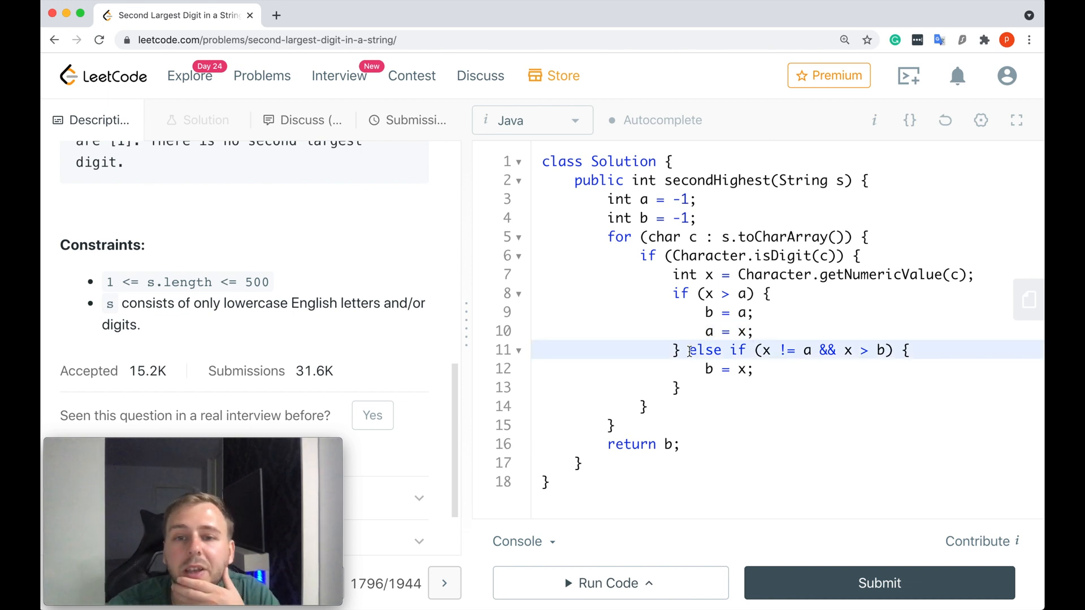
drag(688, 349, 685, 390)
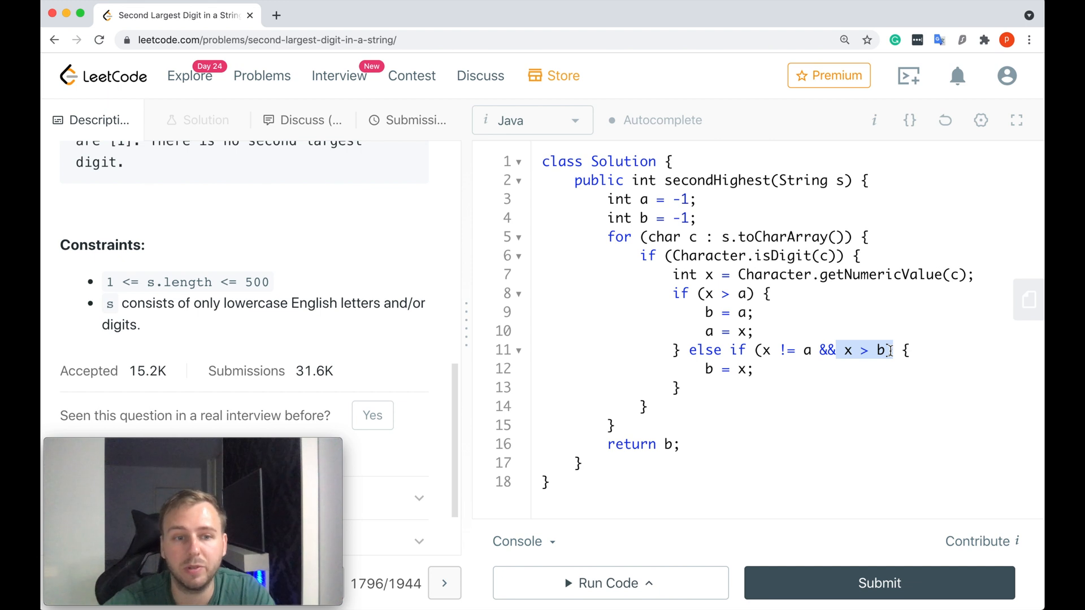
click(758, 369)
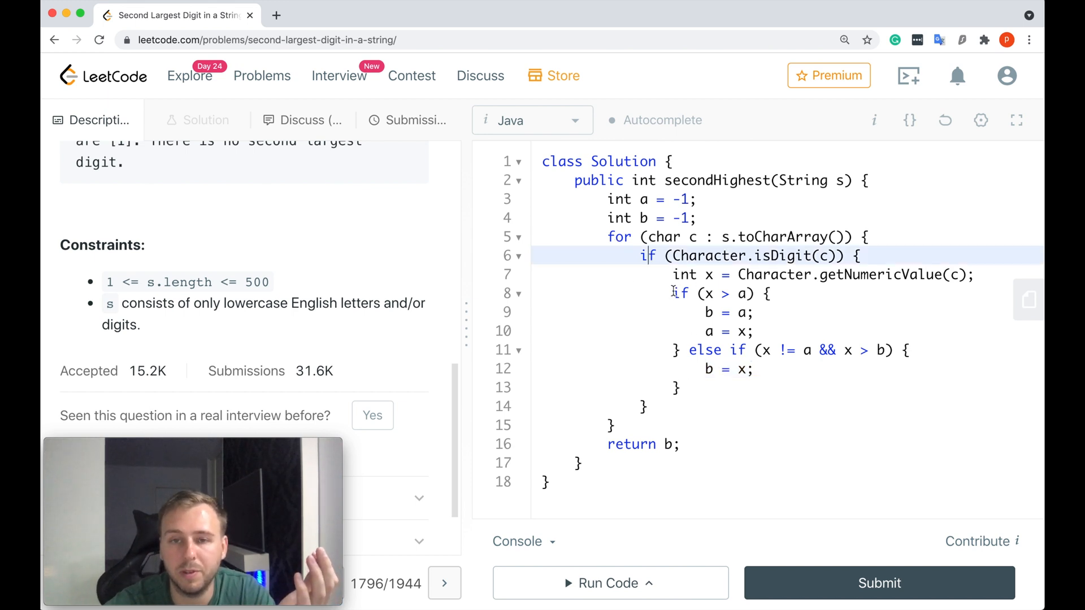
drag(673, 293, 680, 388)
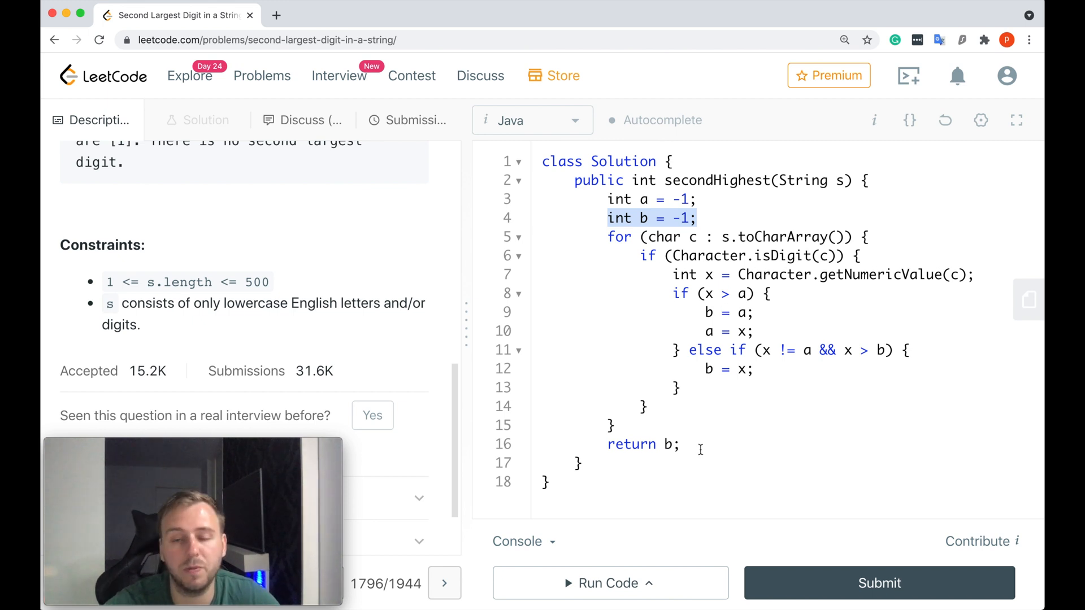
double_click(632, 444)
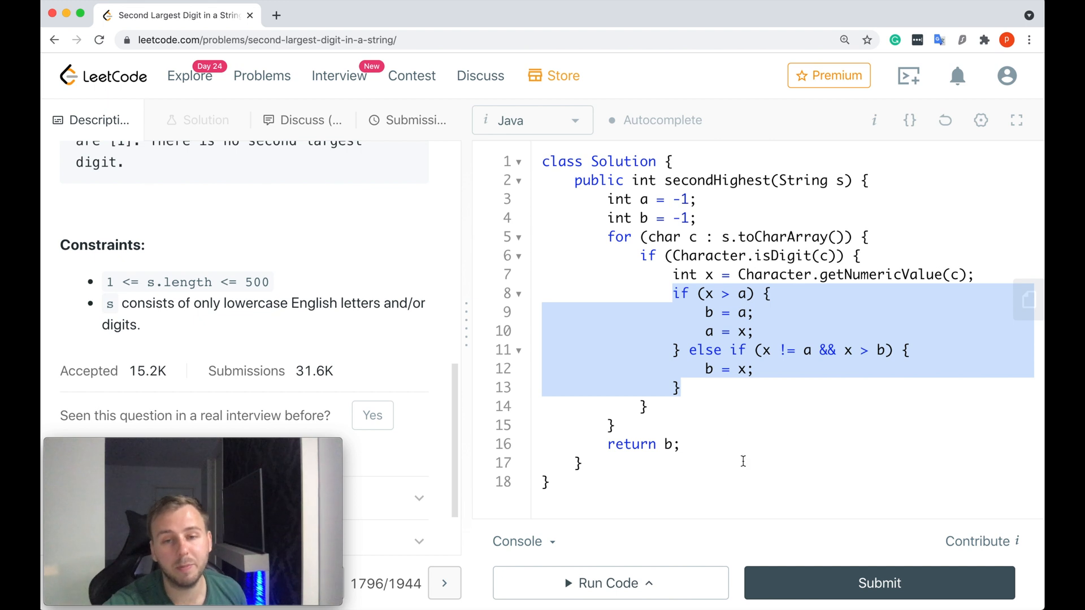
click(607, 583)
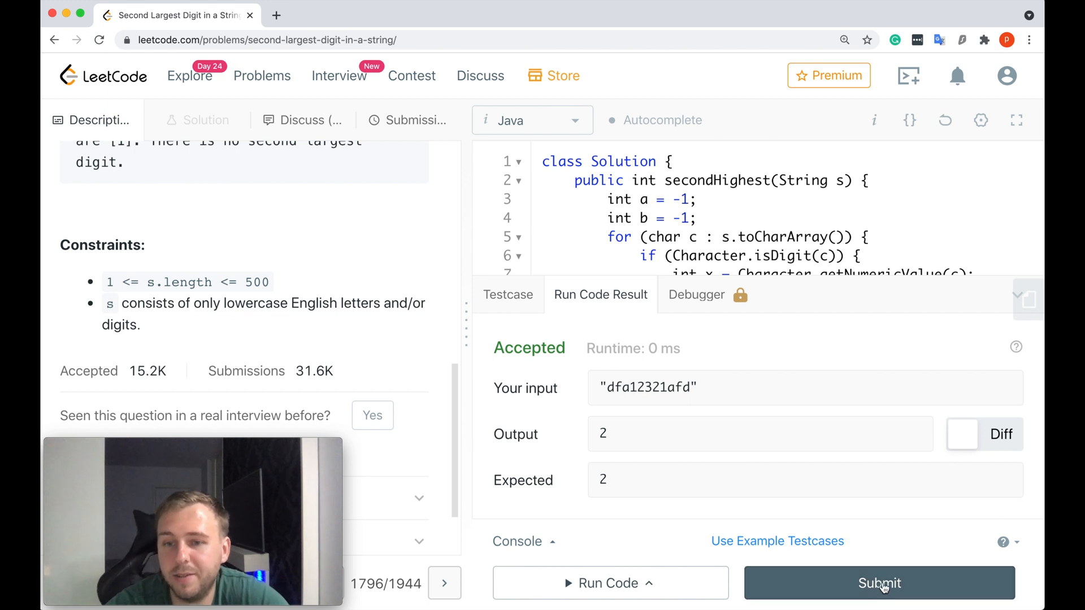
Submit the Java solution and get Success: 1 ms runtime, faster than 99.86%.
click(879, 583)
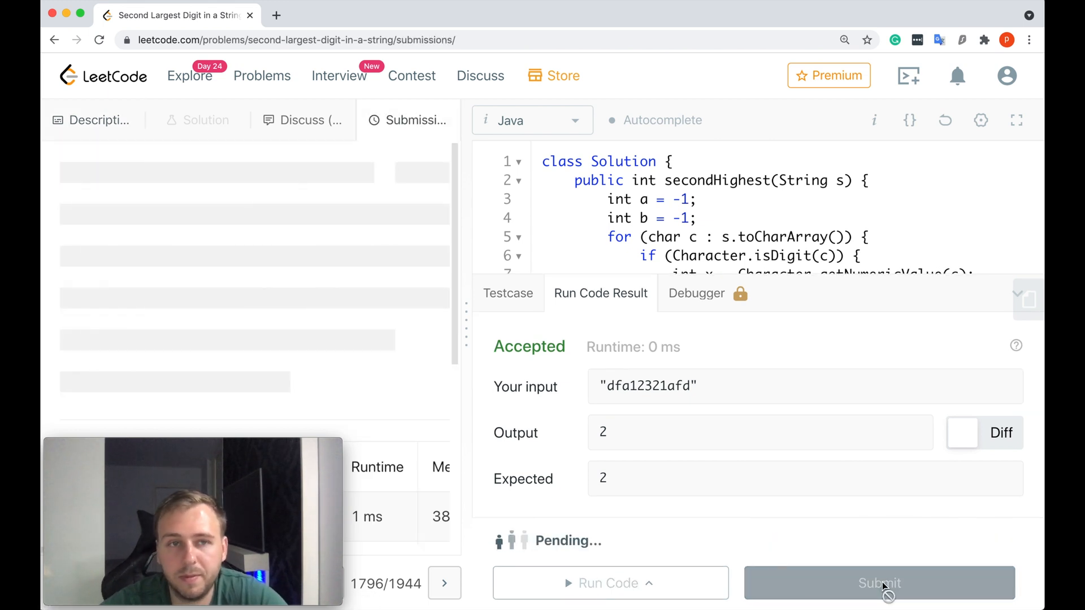
click(878, 582)
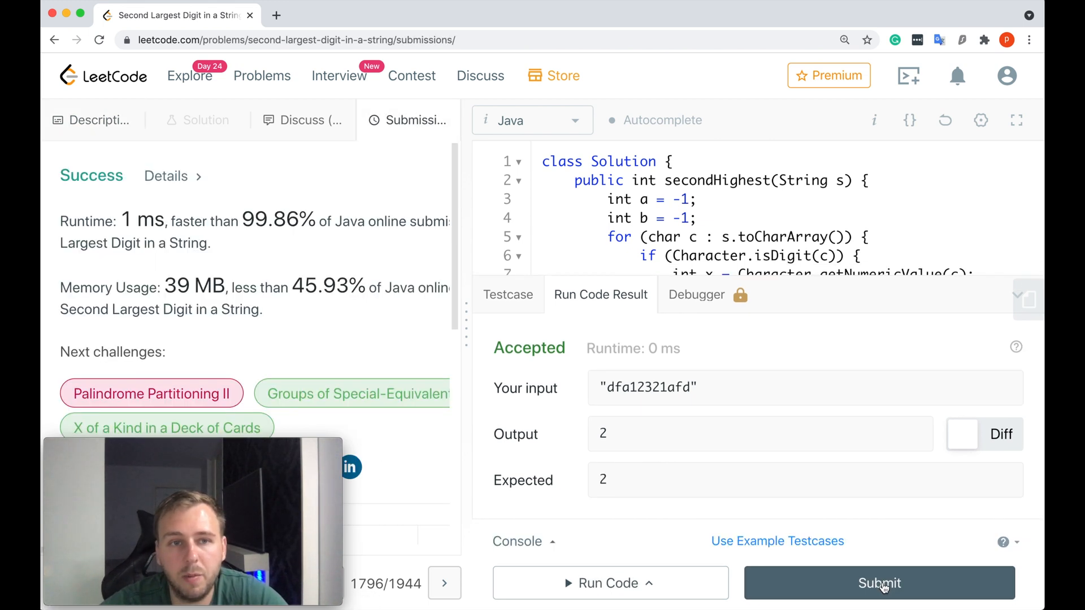